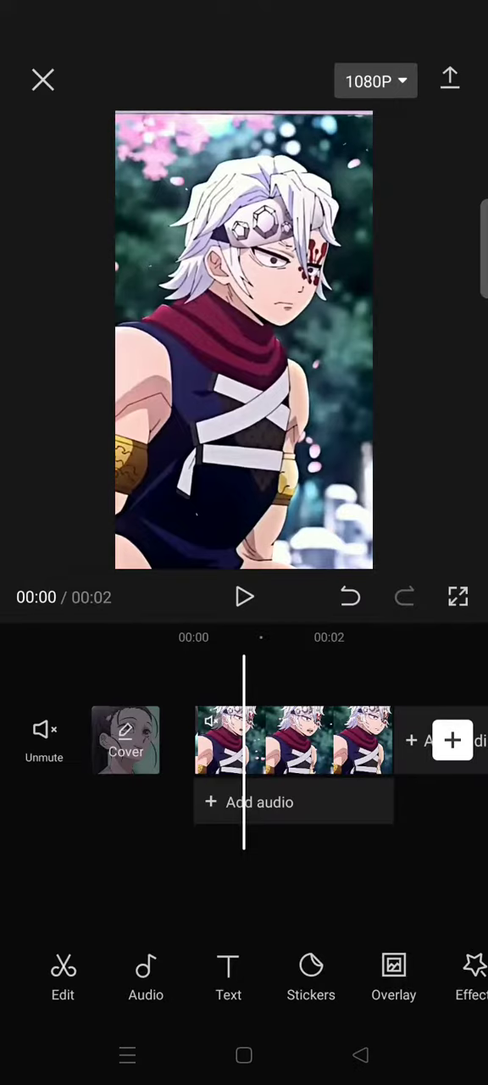
- Add the black video from Albums as an overlay beneath the anime clip
left_click(394, 975)
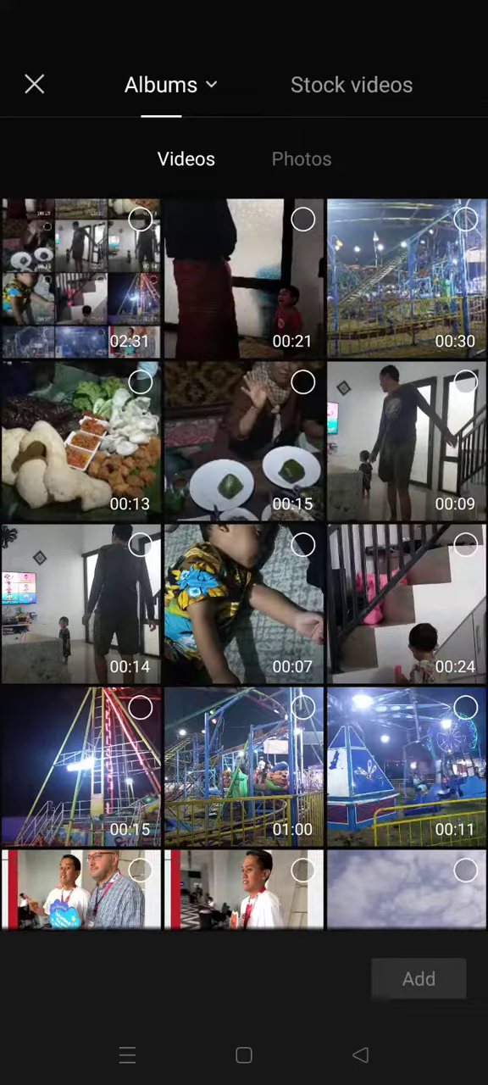
left_click(419, 979)
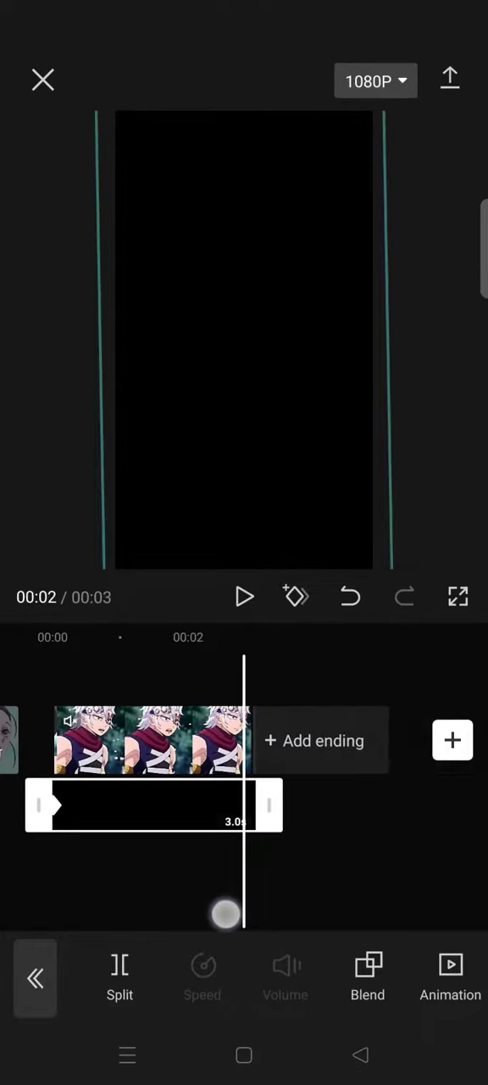
- Trim the black overlay's end to match the anime clip's end
left_click_drag(224, 913, 257, 833)
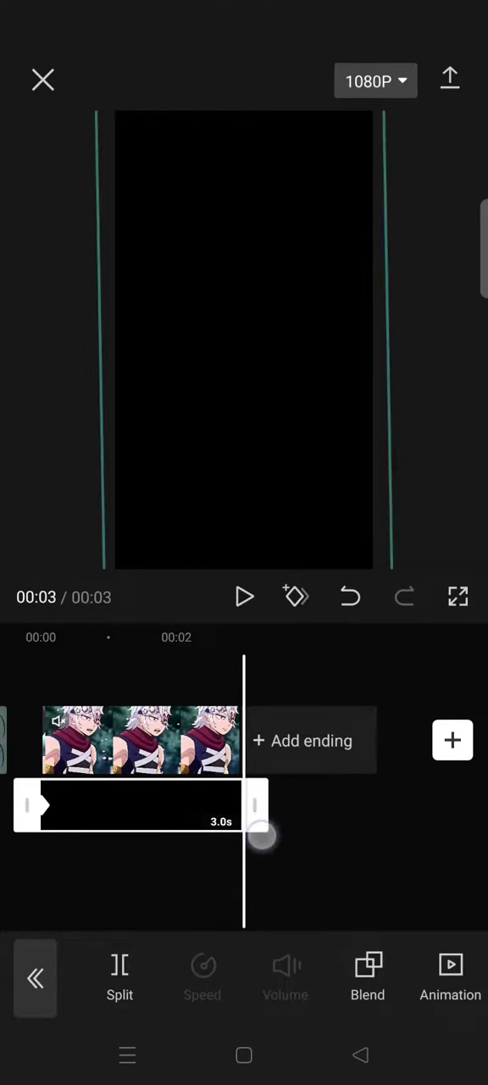
left_click_drag(257, 827, 240, 805)
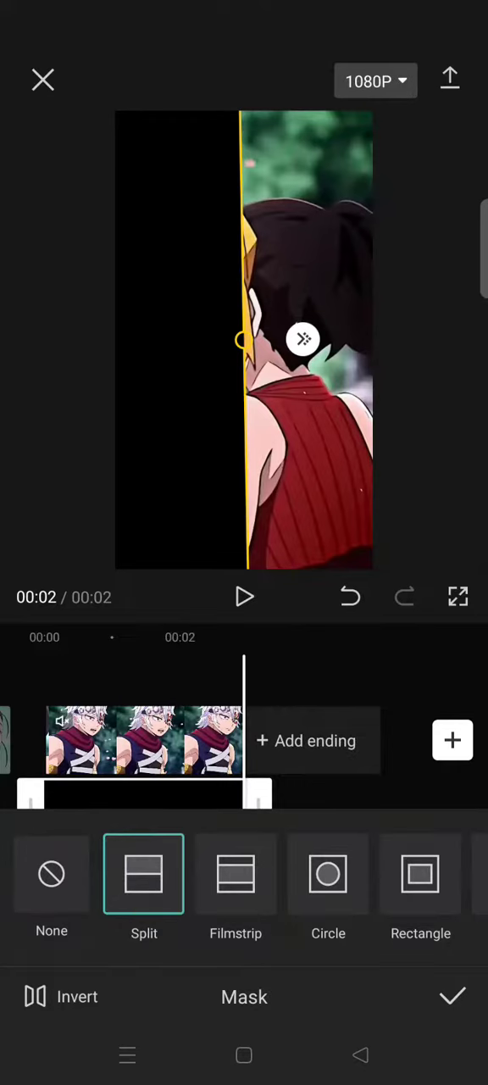
- Apply a Split mask and set its edge near the picture's right border at the 2-second mark
left_click(452, 997)
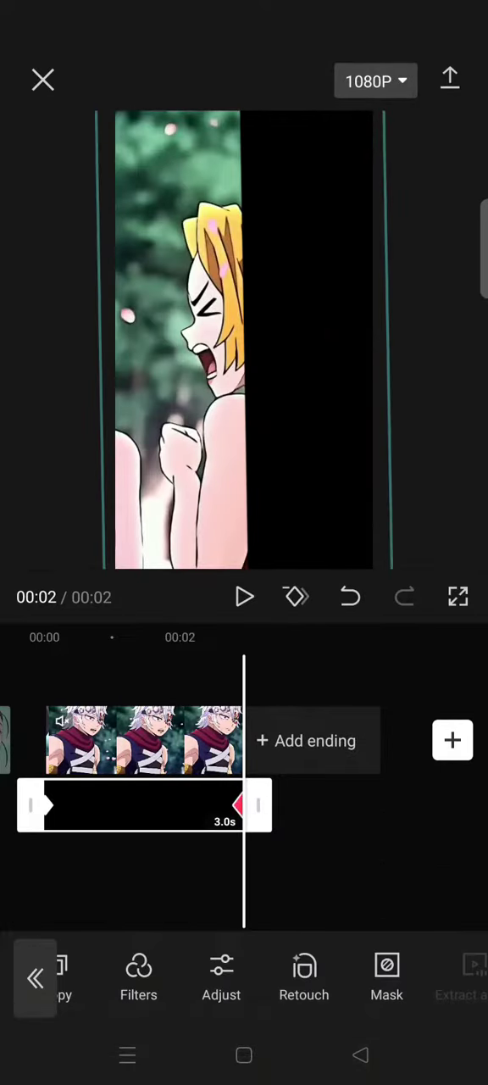
left_click(387, 975)
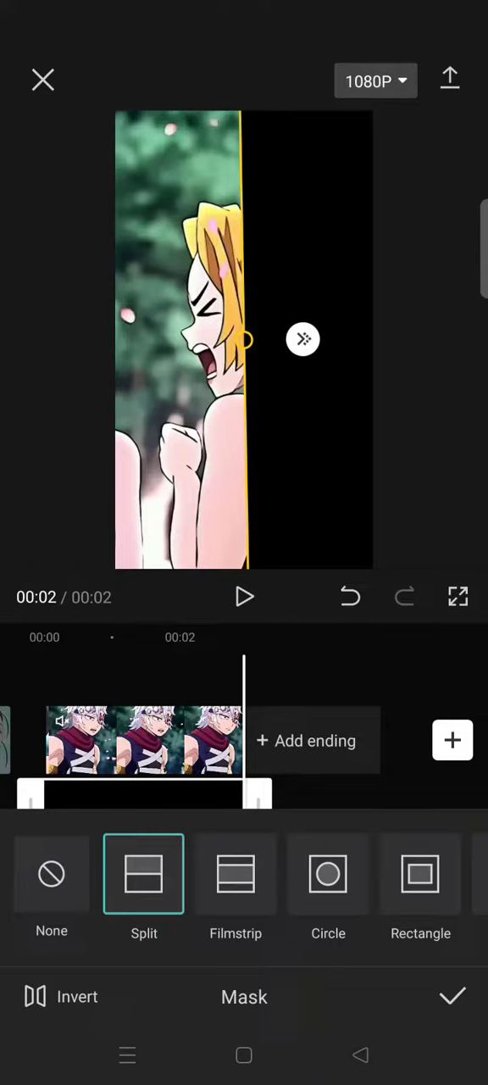
left_click_drag(240, 339, 280, 342)
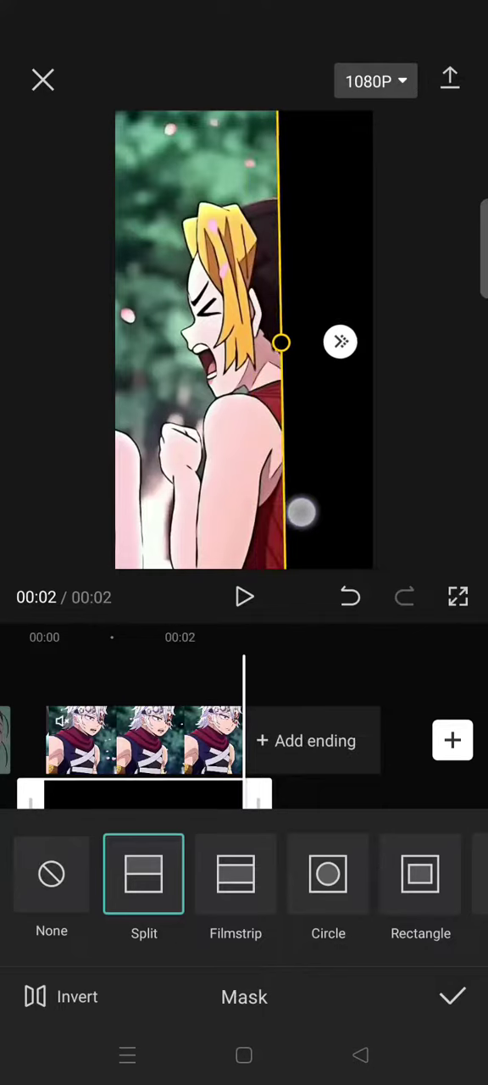
left_click_drag(281, 343, 332, 353)
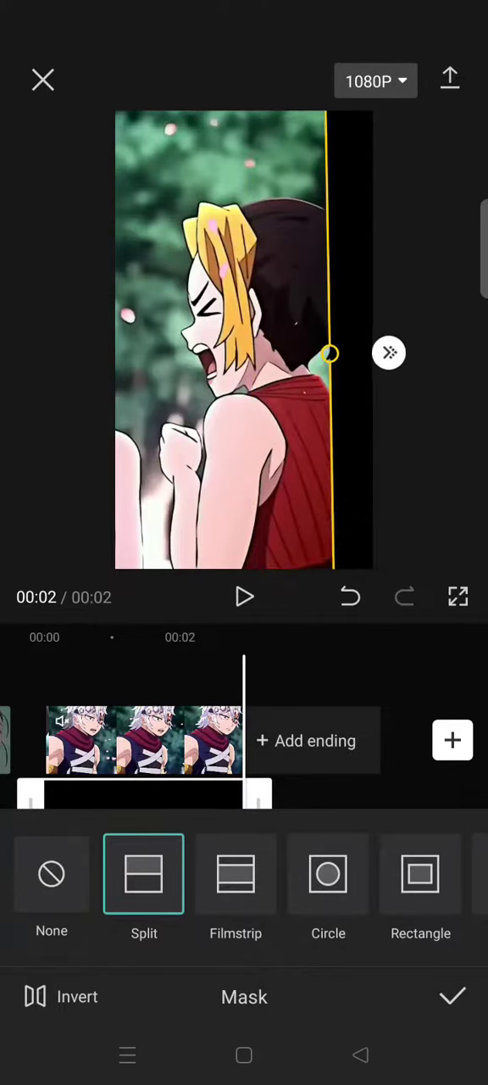
left_click(451, 996)
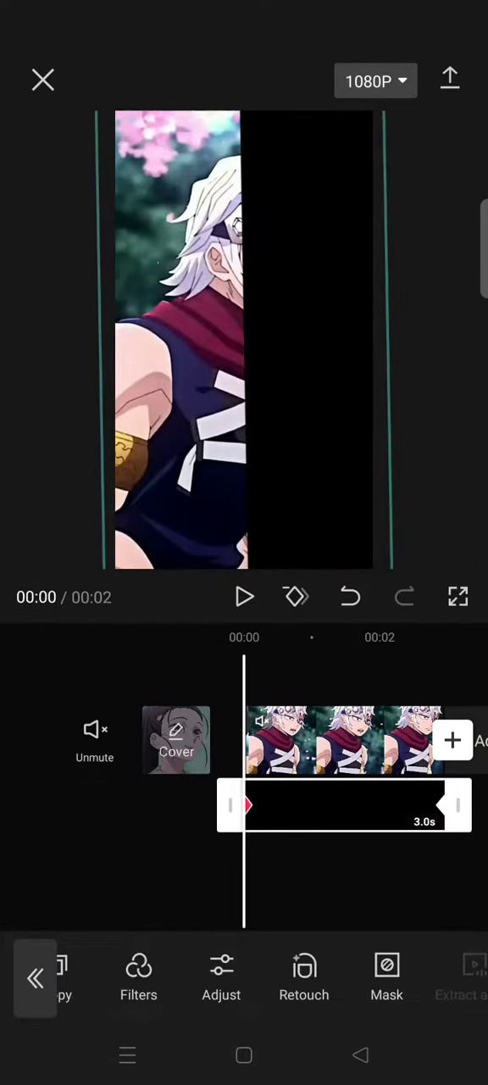
- At 00:00 set the mask edge exactly on the right border so the full image shows
left_click(387, 980)
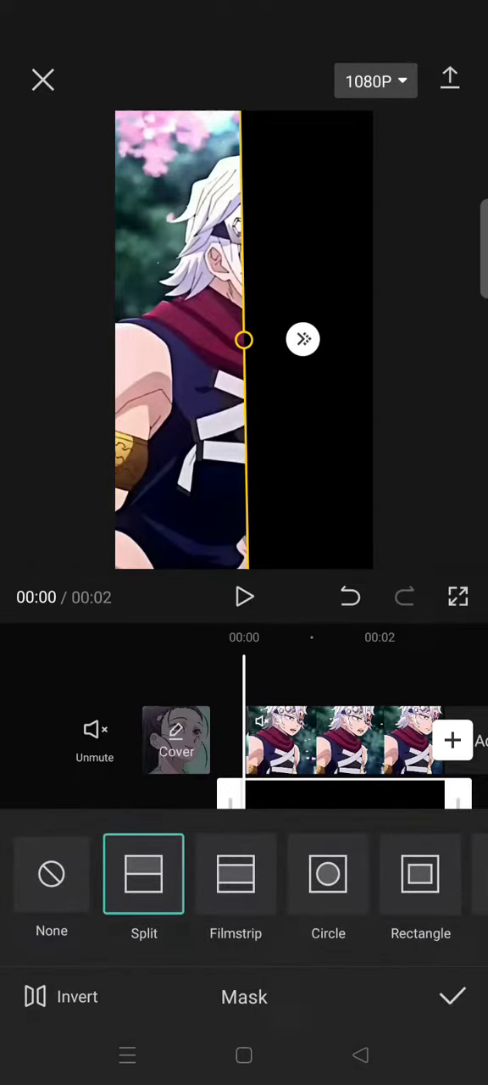
left_click_drag(244, 339, 363, 356)
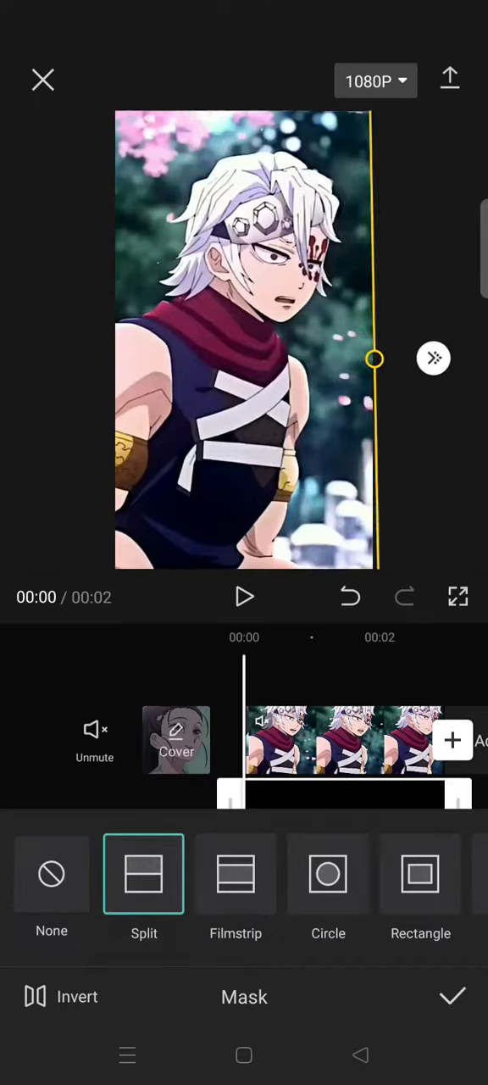
left_click_drag(375, 359, 369, 339)
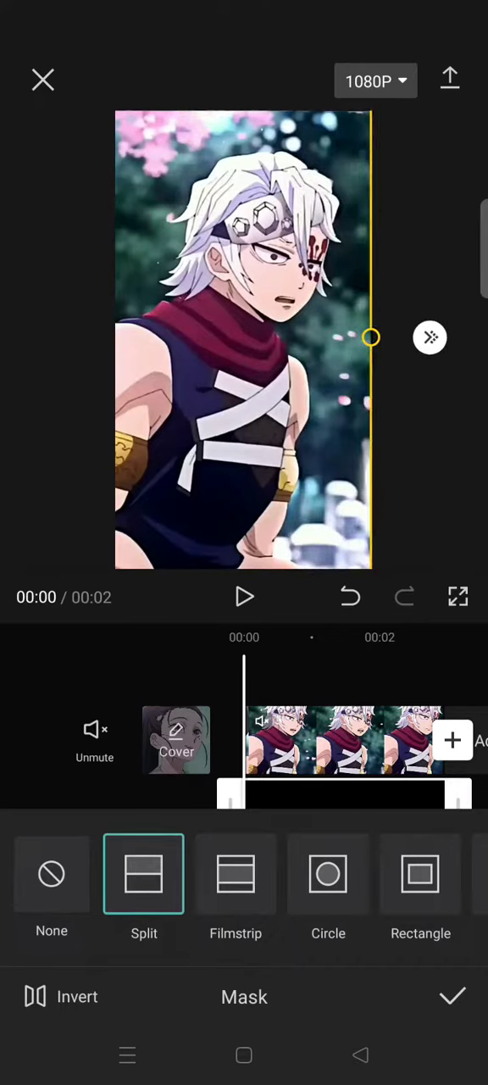
left_click(452, 996)
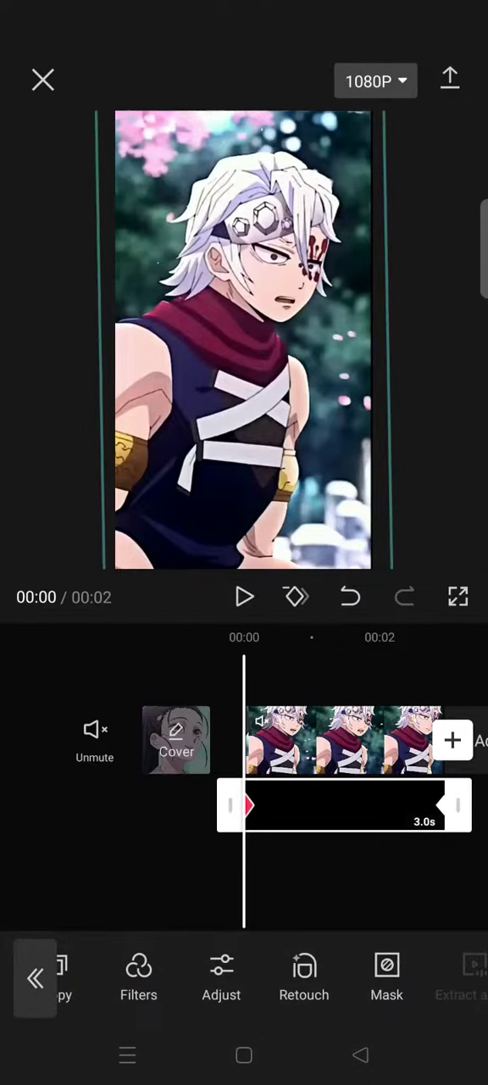
- Swipe the overlay toolbar to reach Copy and duplicate the black overlay
scroll("right", 3)
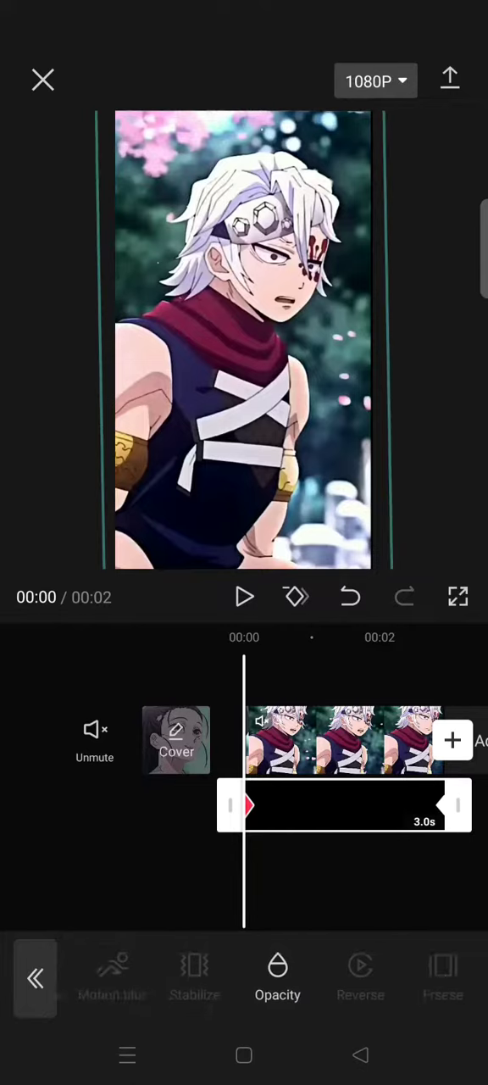
scroll("left", 3)
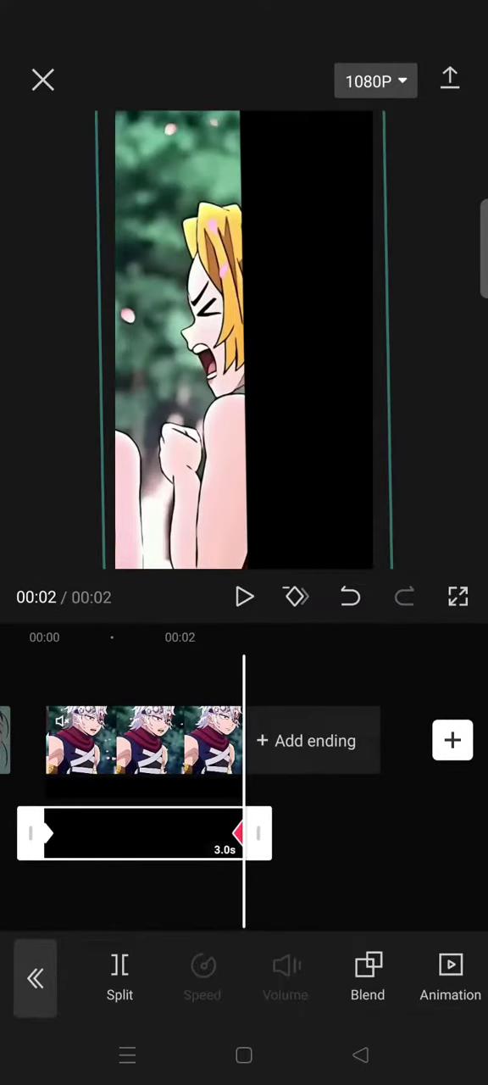
scroll("left", 3)
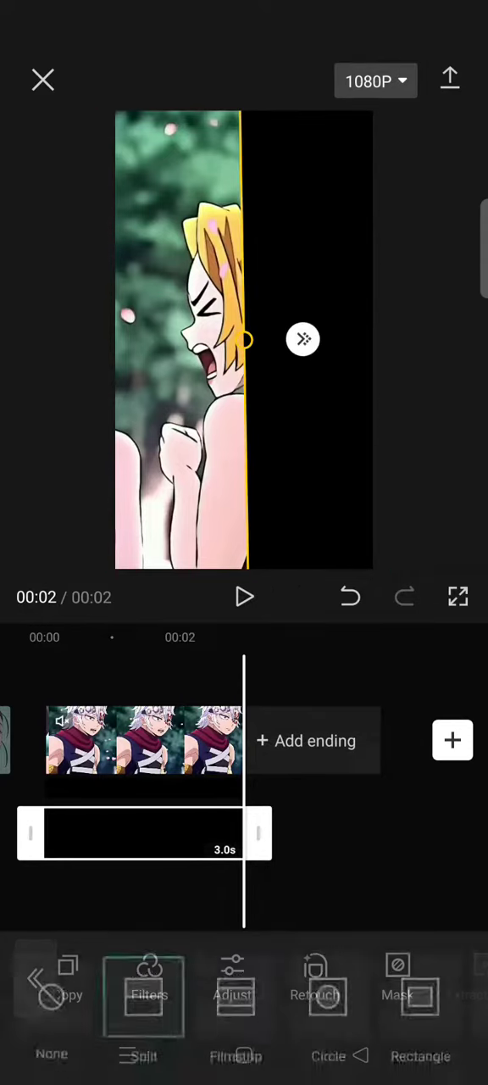
- Split-mask the second overlay with its edge moved left of centre at the 2-second mark
left_click(396, 983)
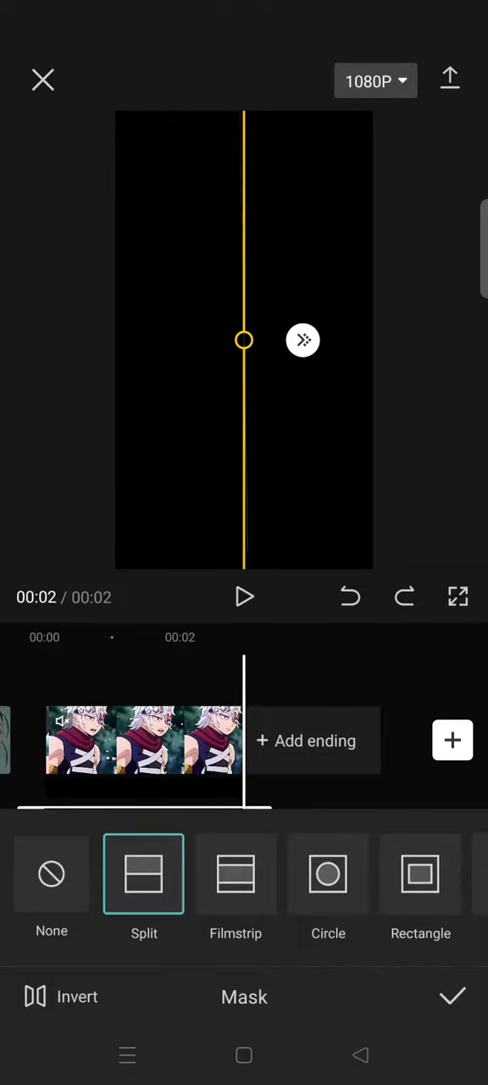
left_click_drag(244, 339, 178, 349)
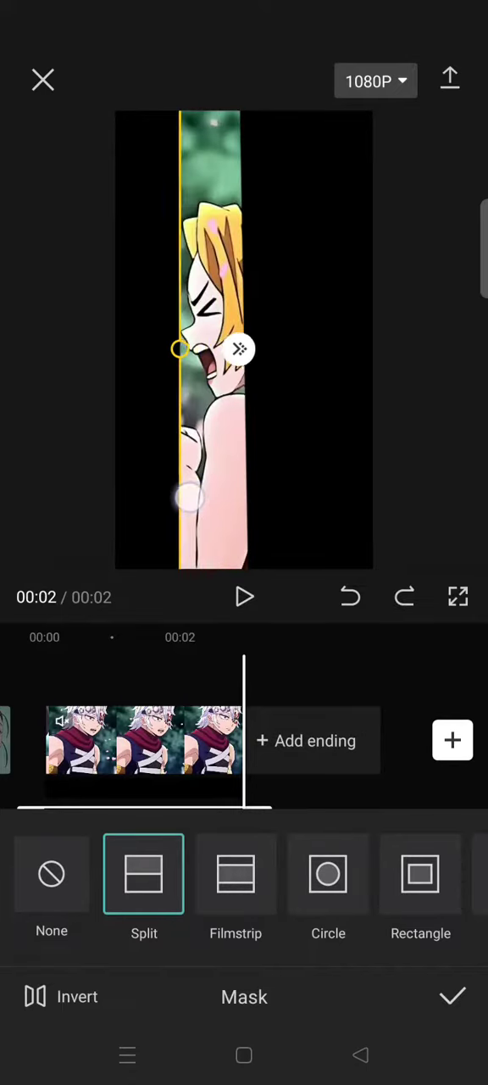
left_click_drag(180, 349, 155, 365)
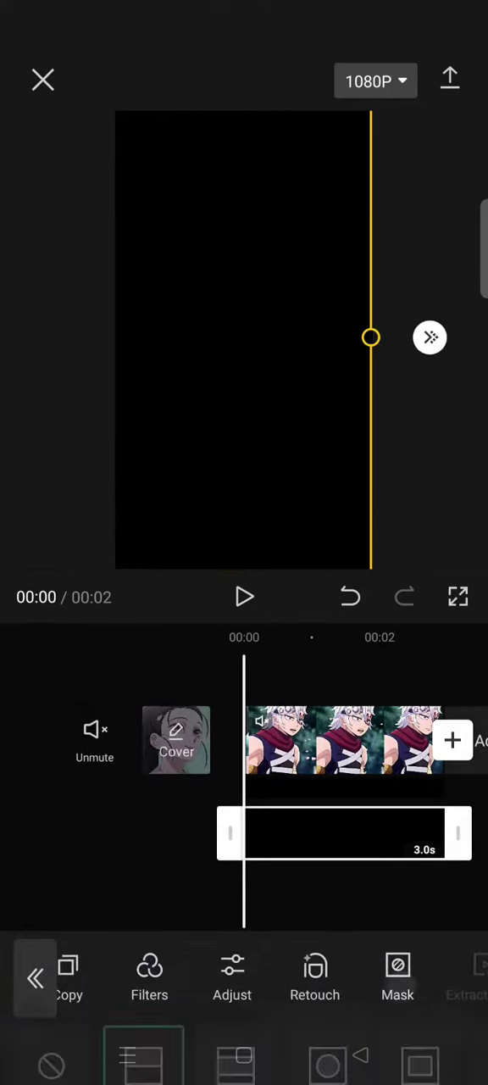
- At 00:00 invert the second mask and settle its edge on the picture's left border
left_click(396, 980)
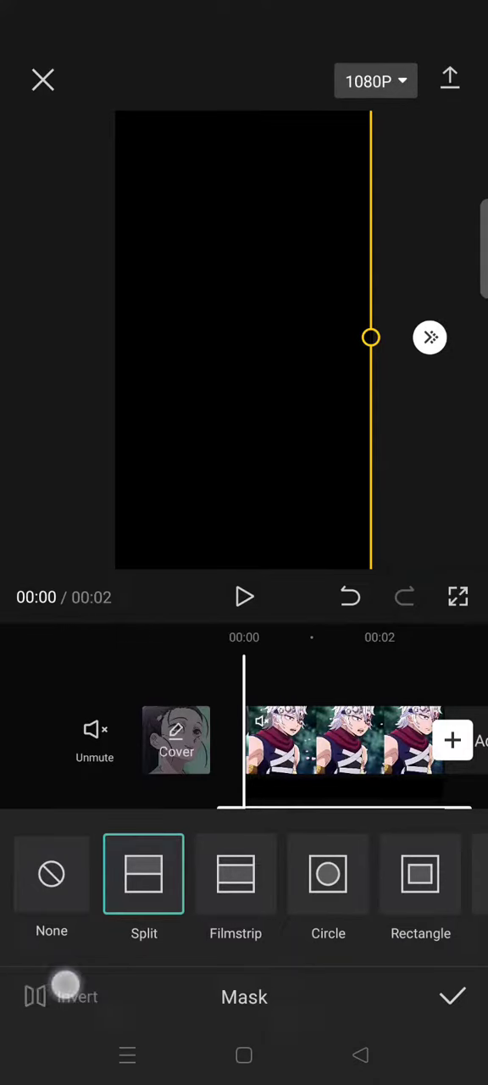
left_click(61, 997)
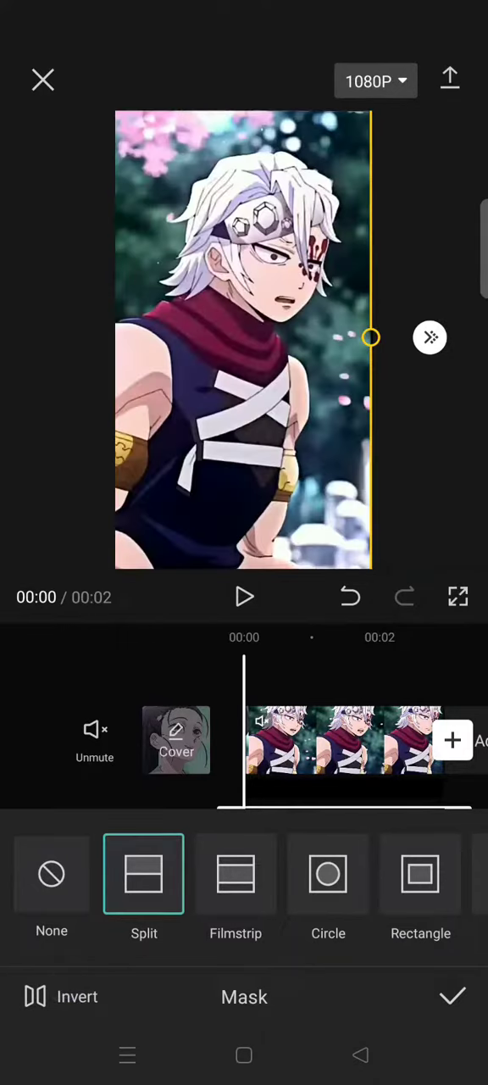
left_click_drag(370, 338, 115, 383)
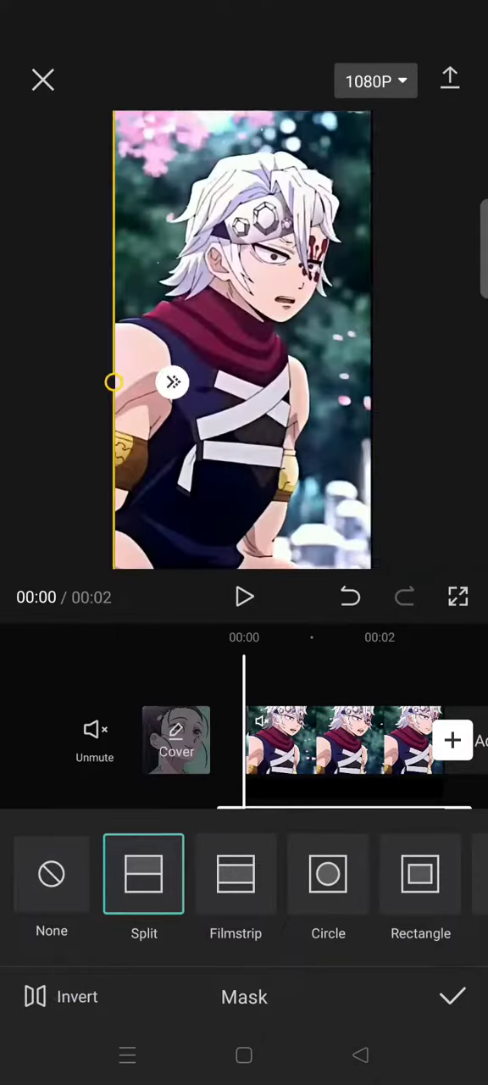
left_click_drag(113, 383, 170, 394)
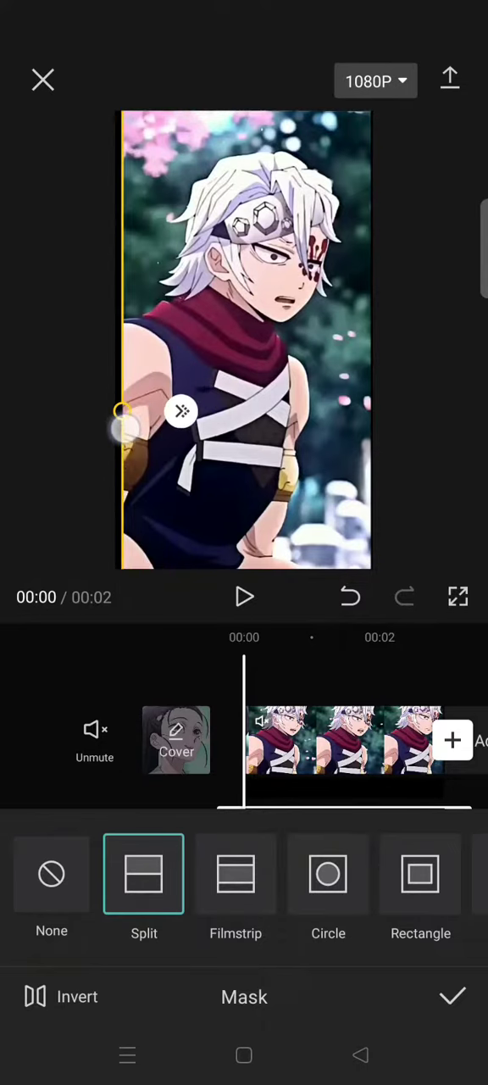
left_click_drag(127, 427, 116, 415)
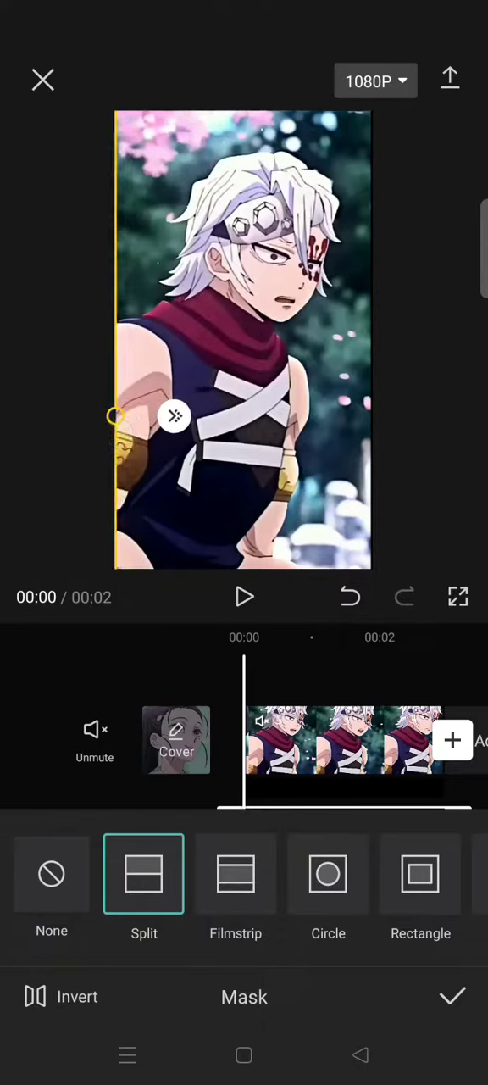